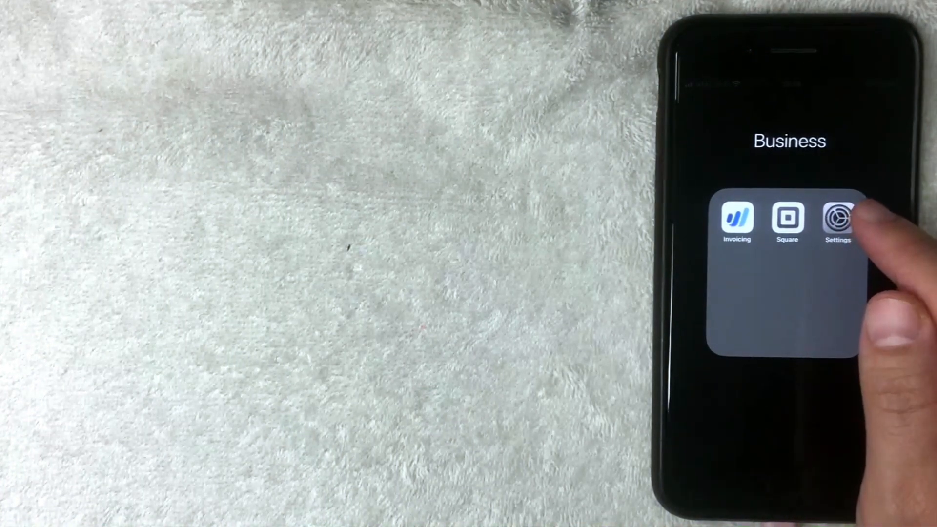
# - Launch Settings from the Business folder on the Home Screen
pyautogui.click(837, 222)
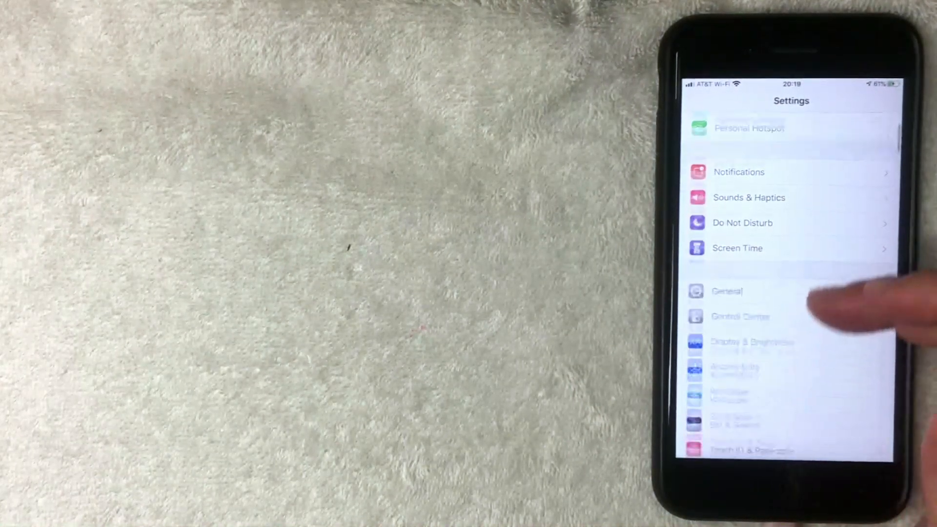
pyautogui.scroll(-3)
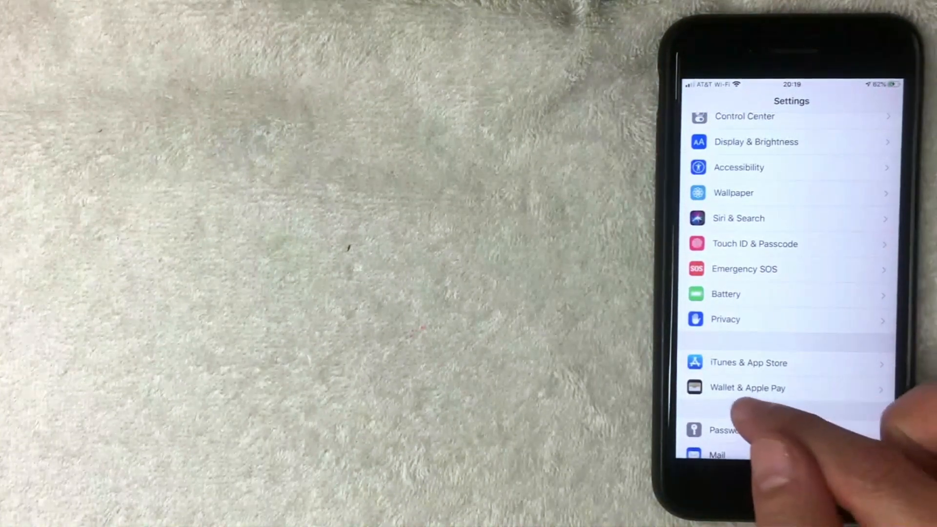
# - Go to the Wallet & Apple Pay page in Settings
pyautogui.click(748, 388)
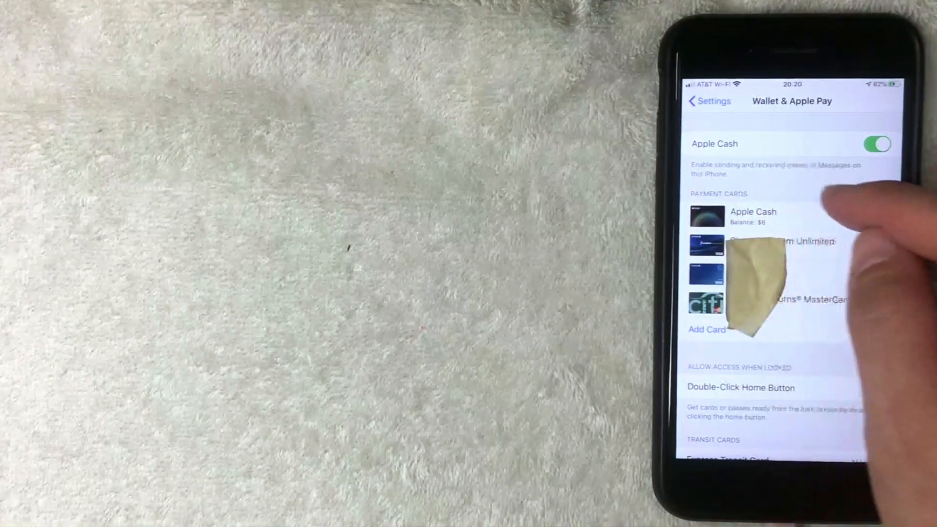
# - View the Apple Cash card's Bank Account page showing the linked JPMorgan Chase Bank
pyautogui.click(752, 216)
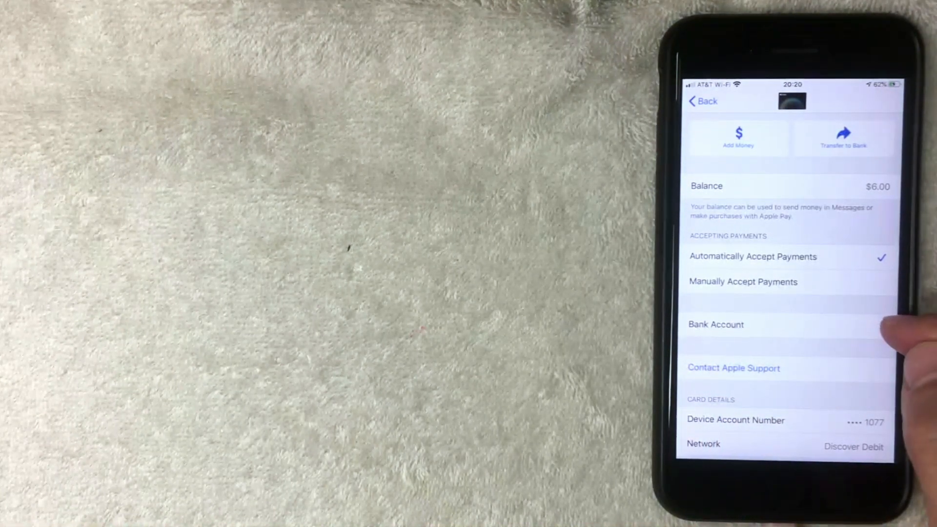
pyautogui.click(715, 324)
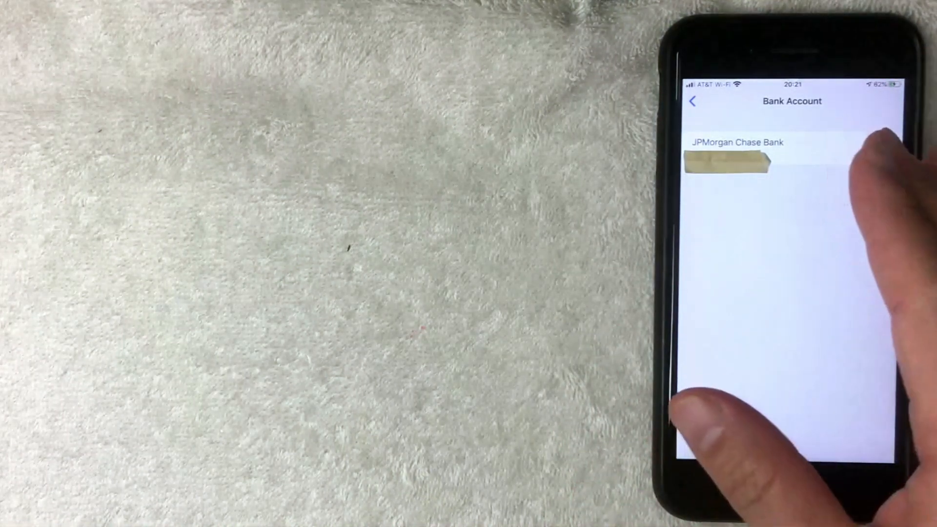